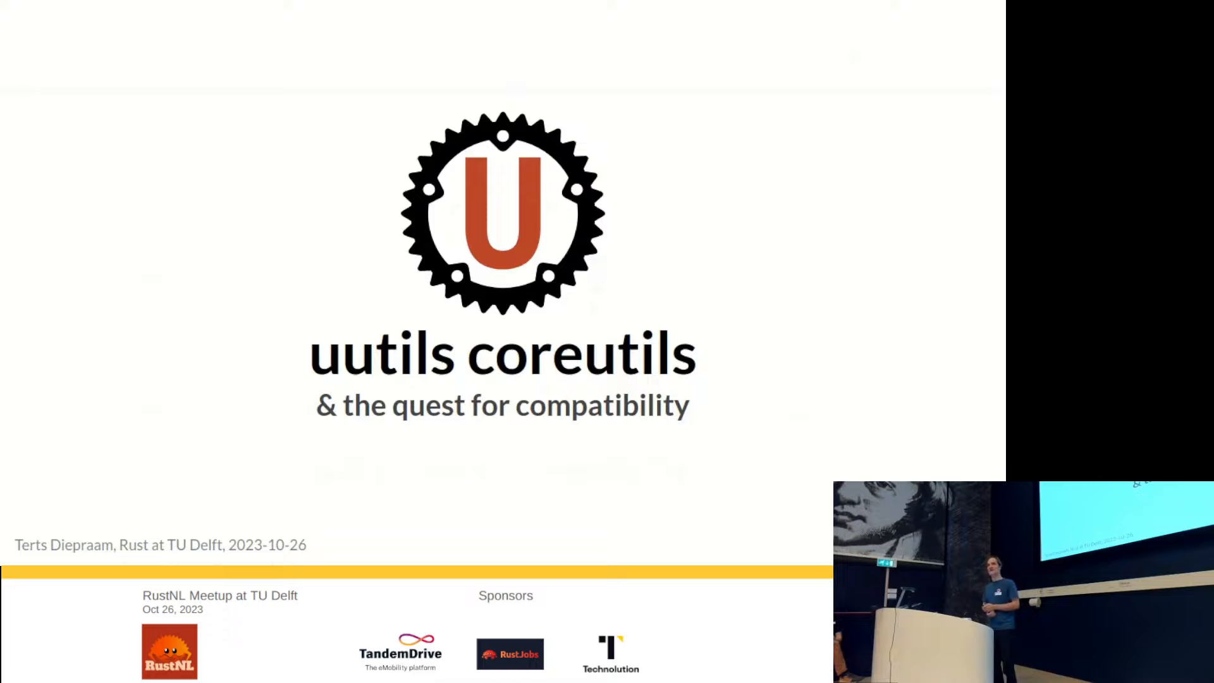
key("Right")
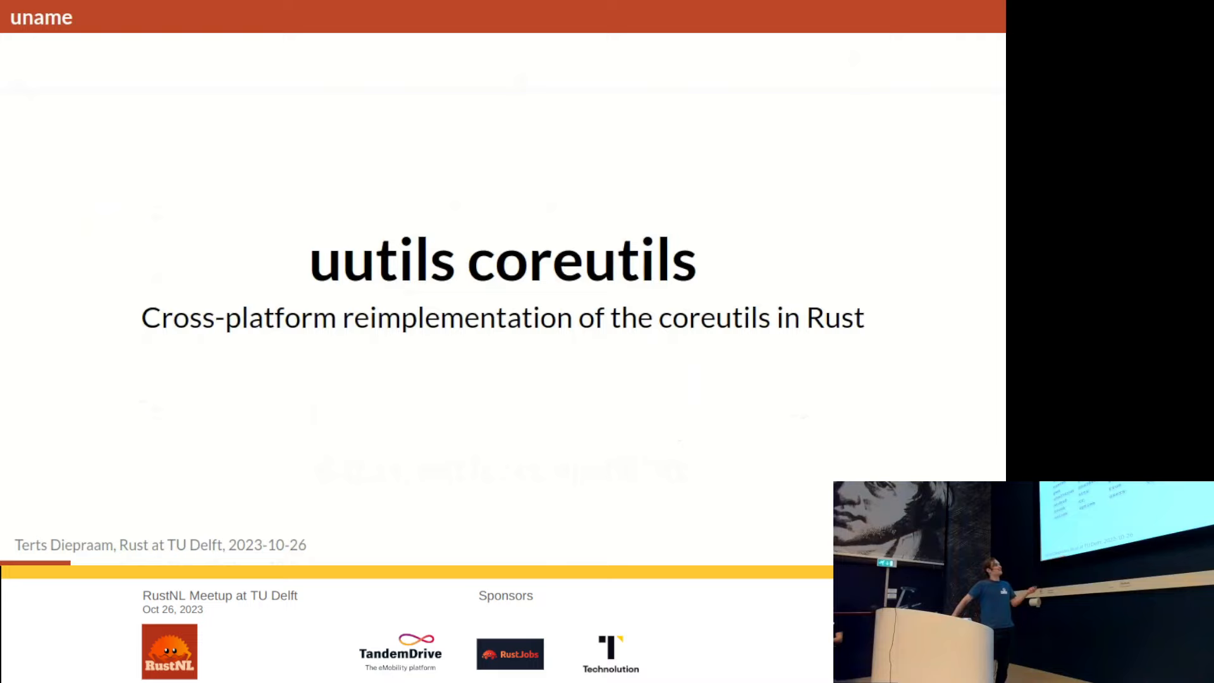
key("Right")
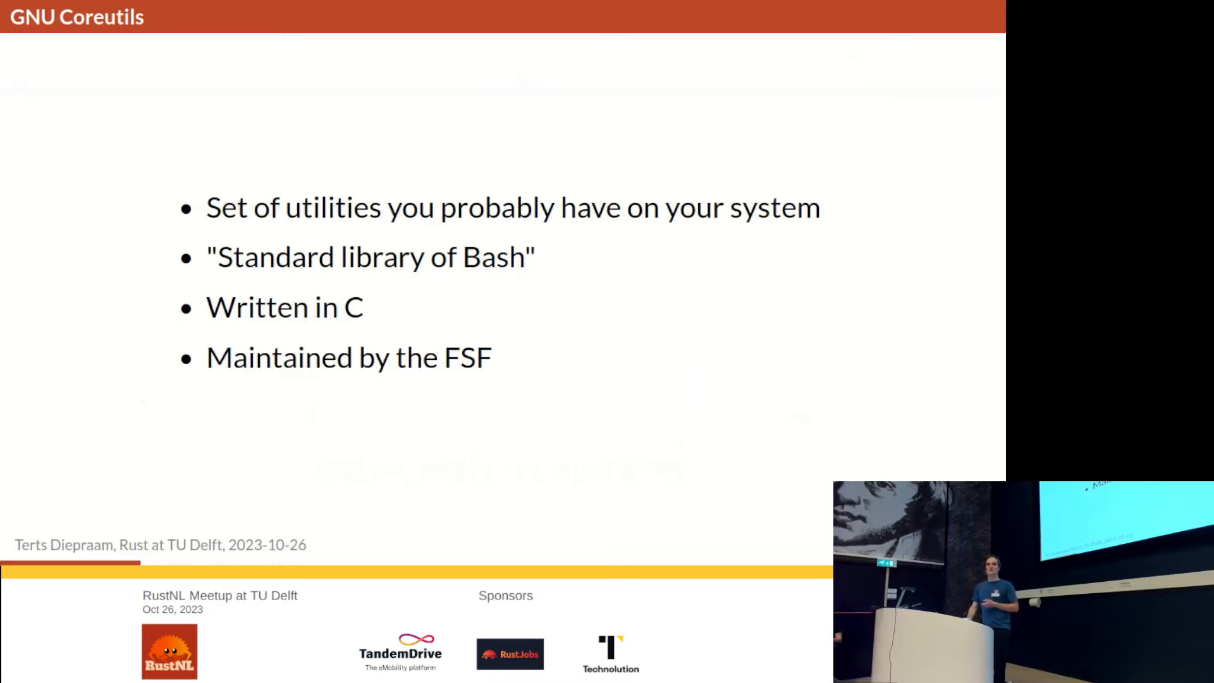
key("Right")
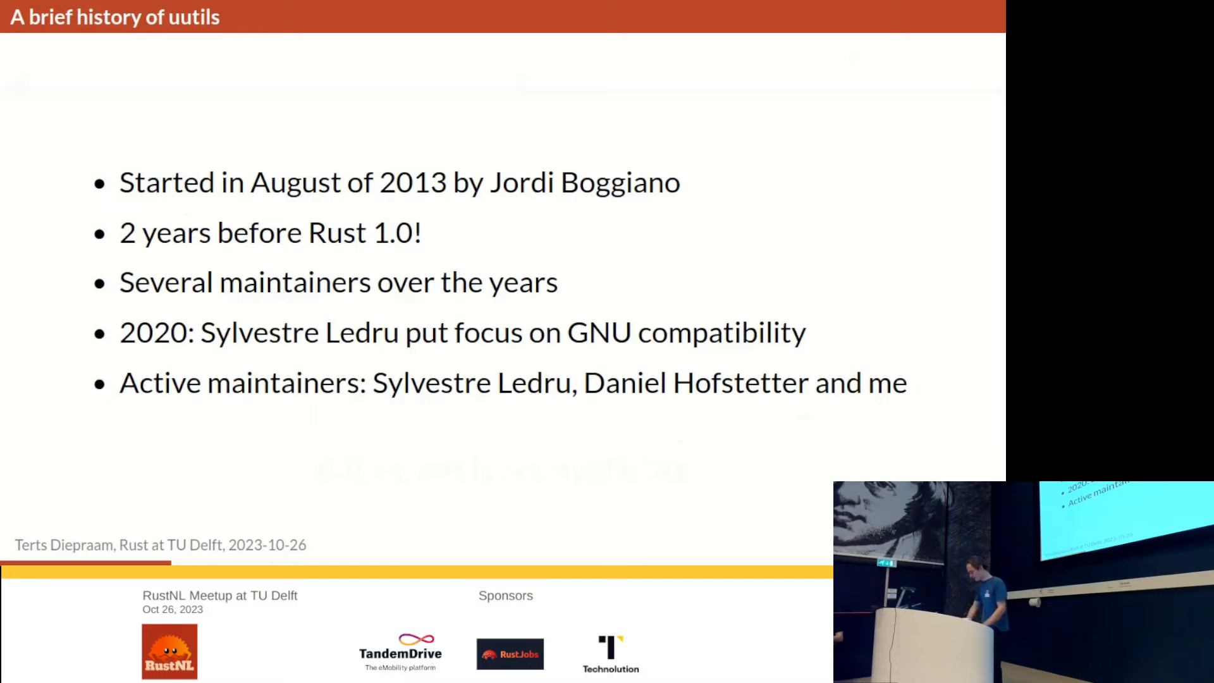
key("Right")
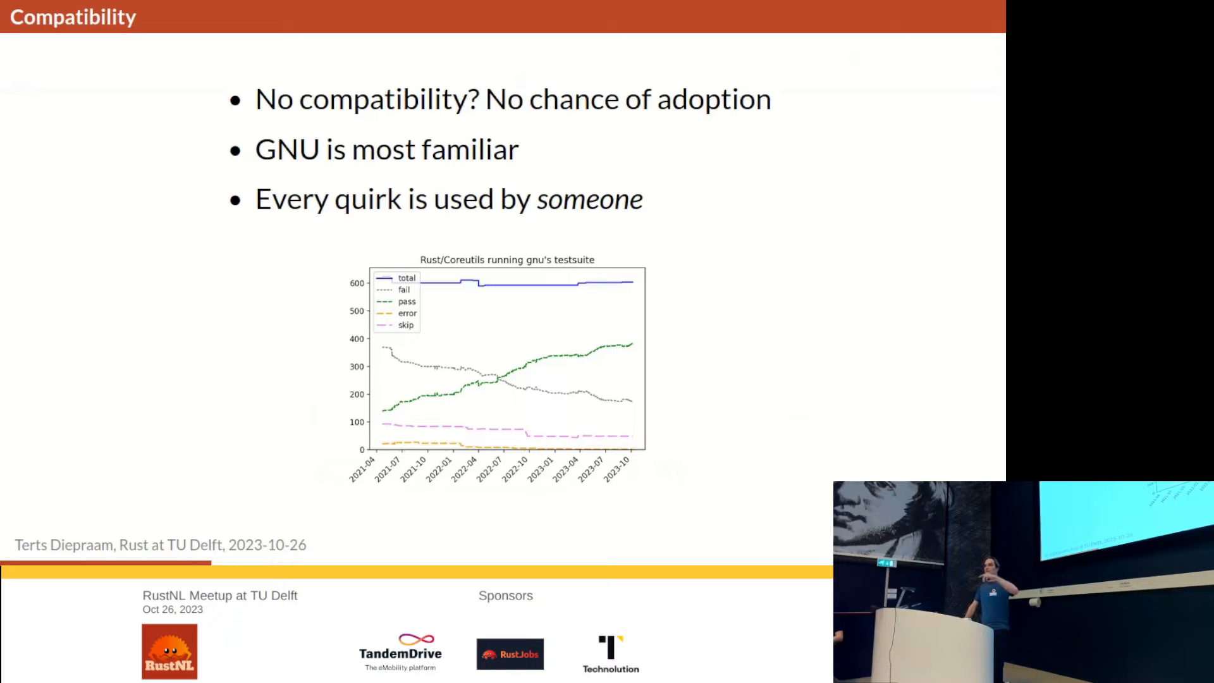
key("Right")
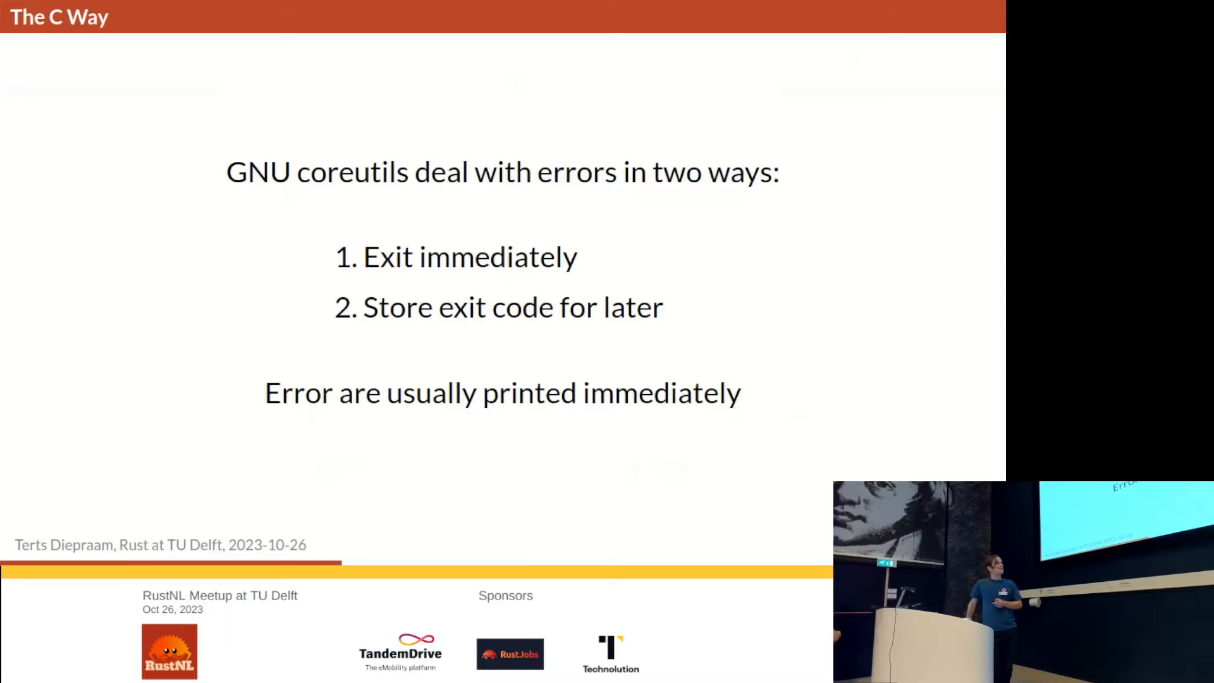
key("Right")
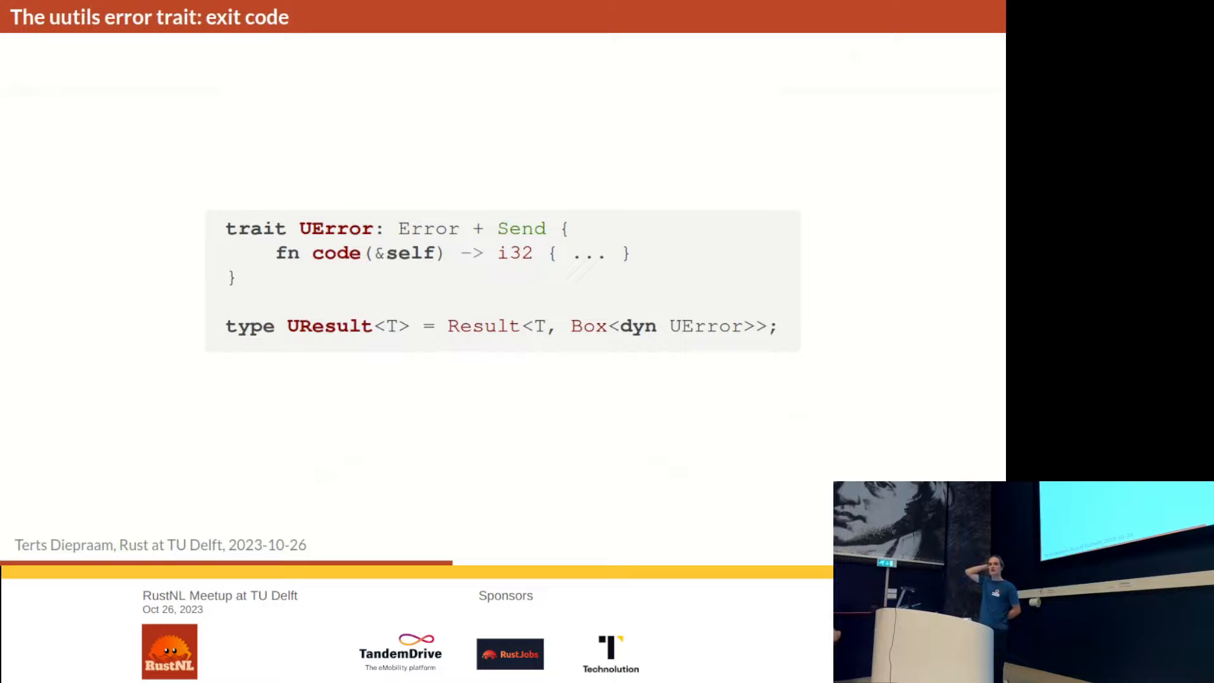
key("Right")
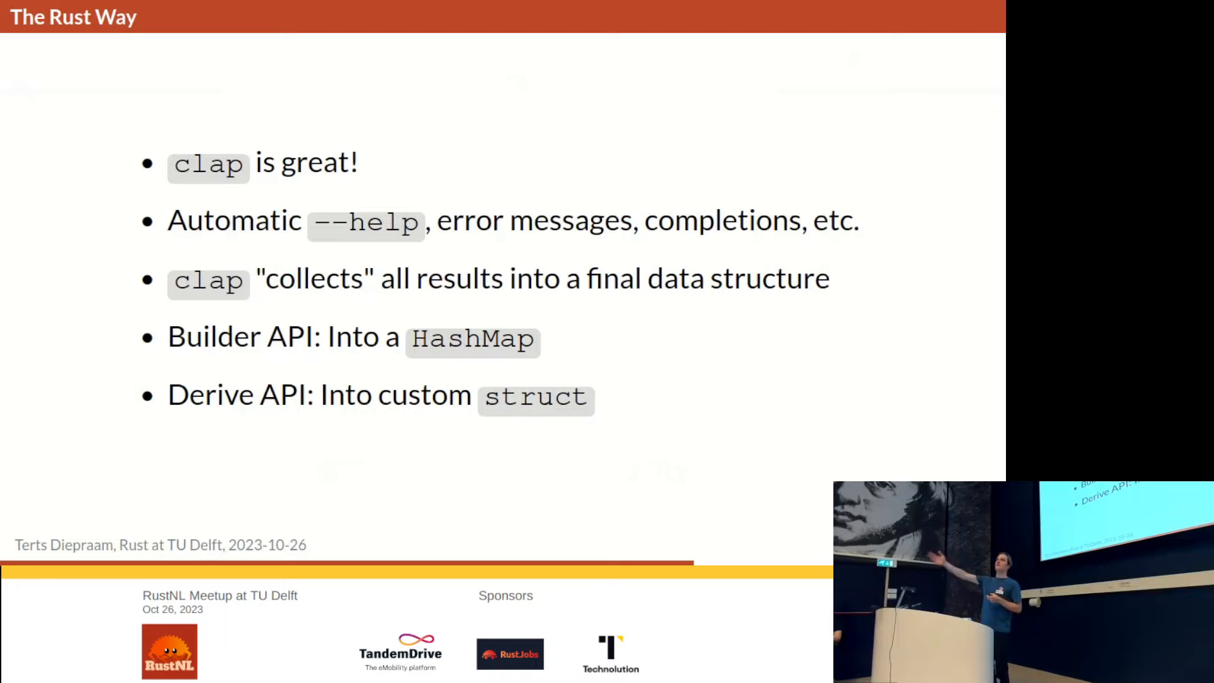
key("Right")
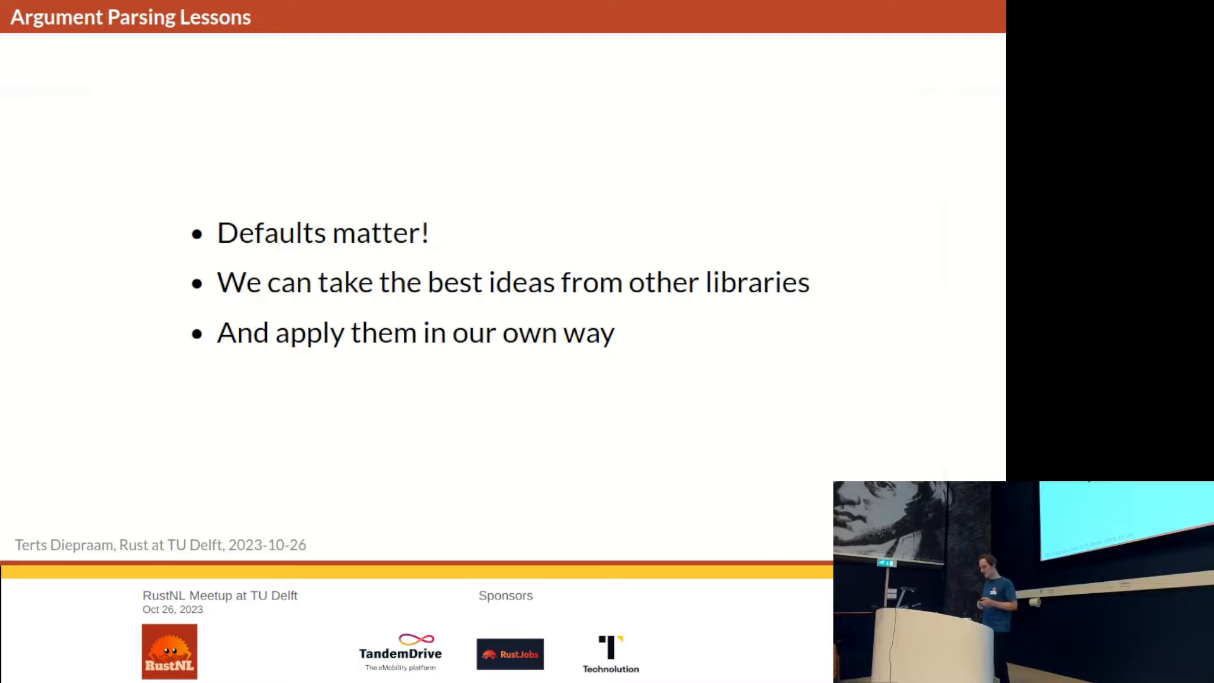
key("Right")
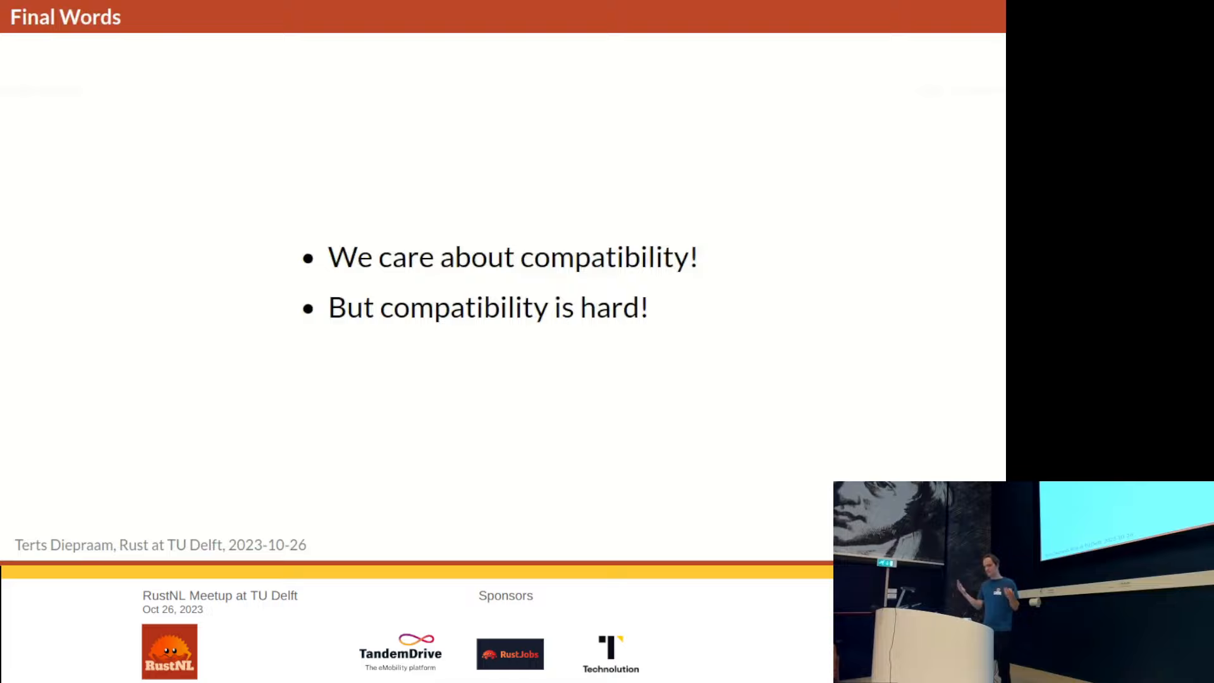